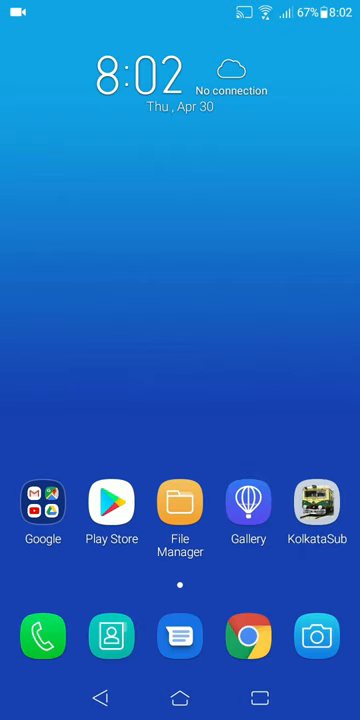
# Step: Browse the files on the MicroSD card in the file manager
pyautogui.click(180, 503)
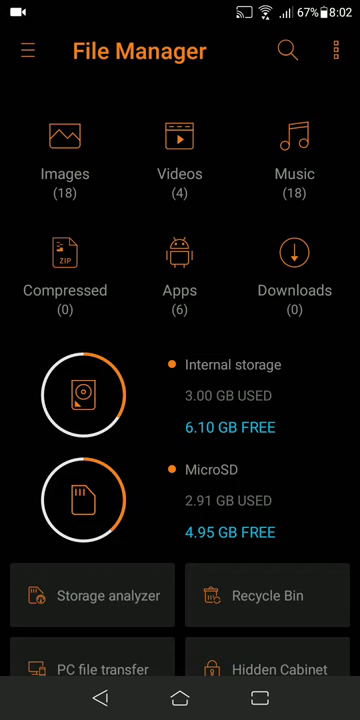
pyautogui.click(84, 499)
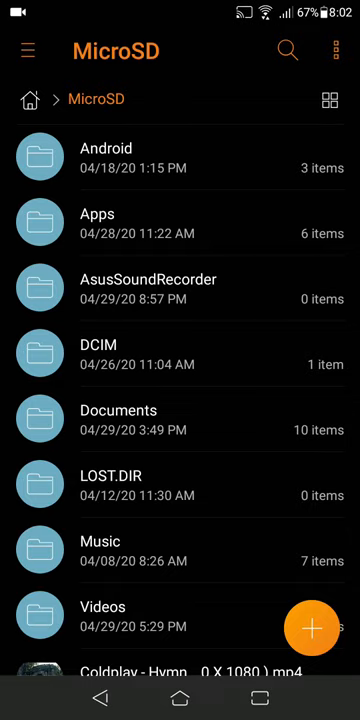
pyautogui.scroll(-3)
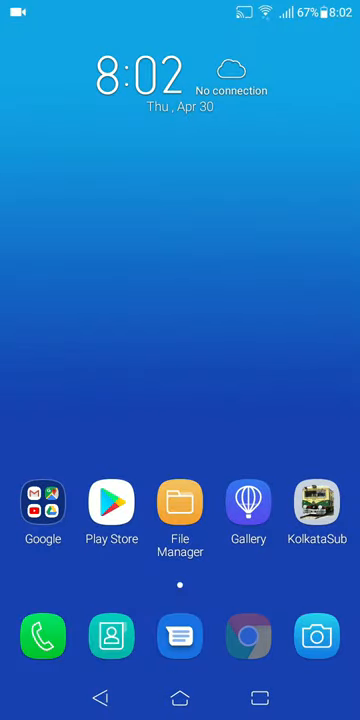
# Step: Download the FFmpeg CLI 2.6.0 Beta APK from APKPure in Chrome, keeping it despite the warning
pyautogui.click(247, 635)
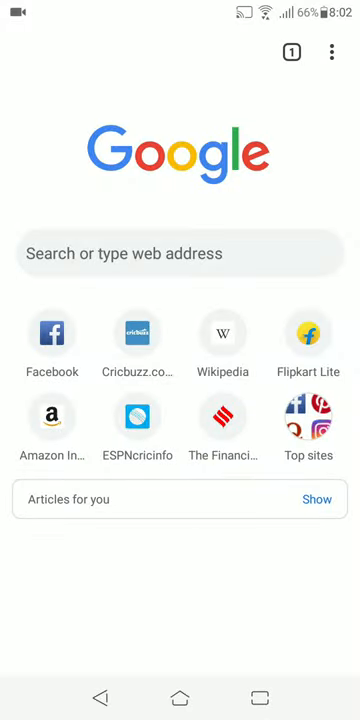
pyautogui.click(180, 253)
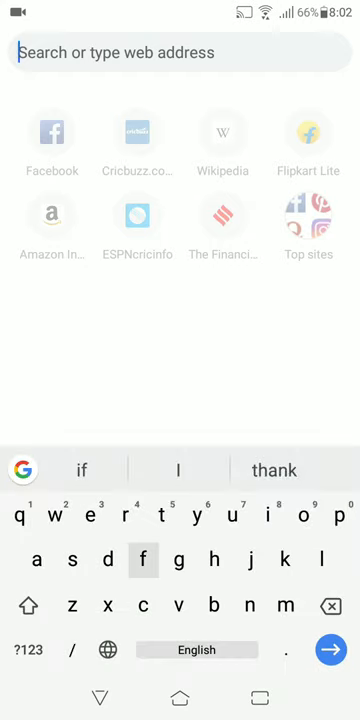
pyautogui.write('ffmpeg command line pdf')
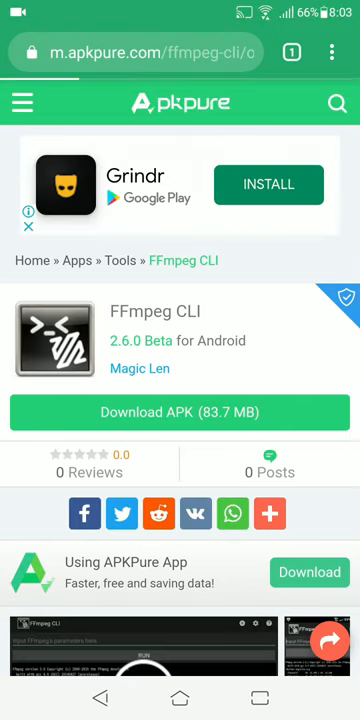
pyautogui.click(180, 412)
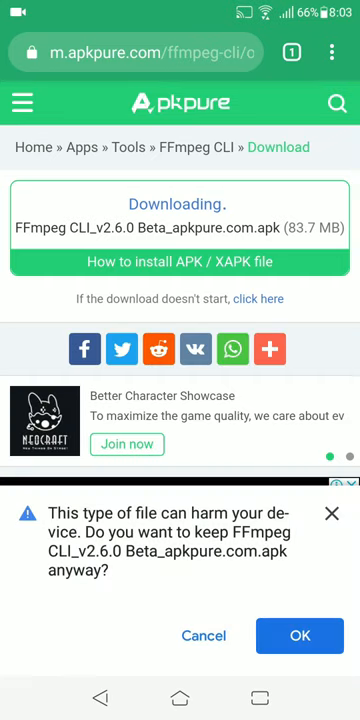
pyautogui.click(299, 635)
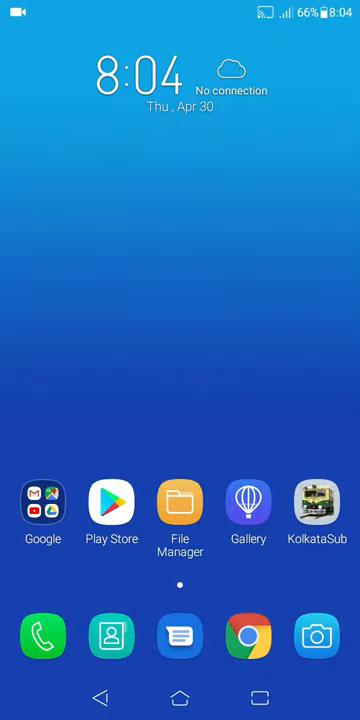
# Step: Launch FFmpeg CLI from the app drawer
pyautogui.click(180, 501)
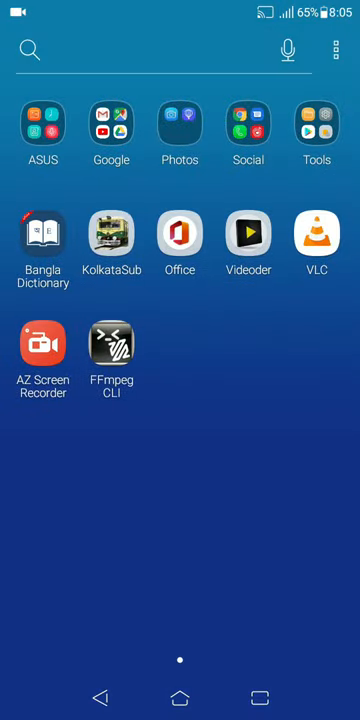
pyautogui.click(111, 345)
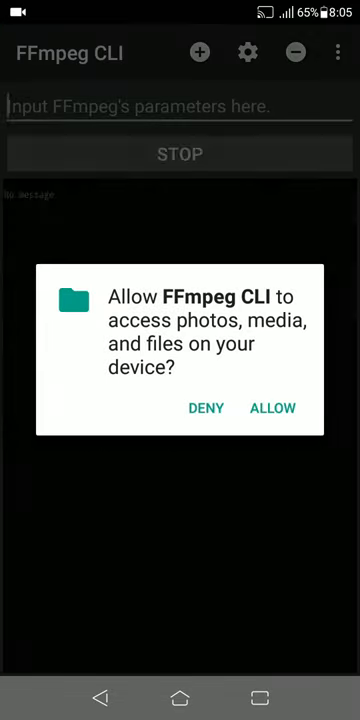
# Step: Allow file access and add -i with the Coldplay Hymn For The Weekend MP4 path
pyautogui.click(272, 407)
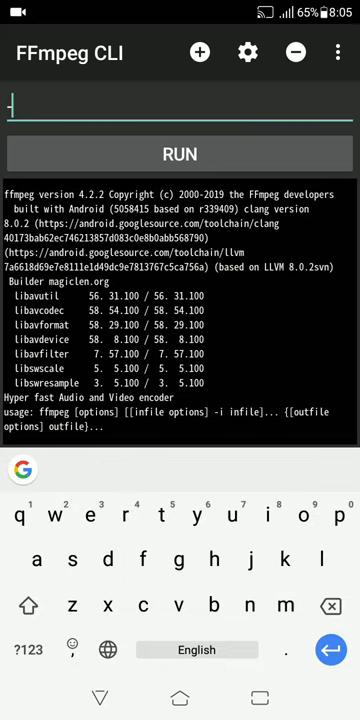
pyautogui.write('-i')
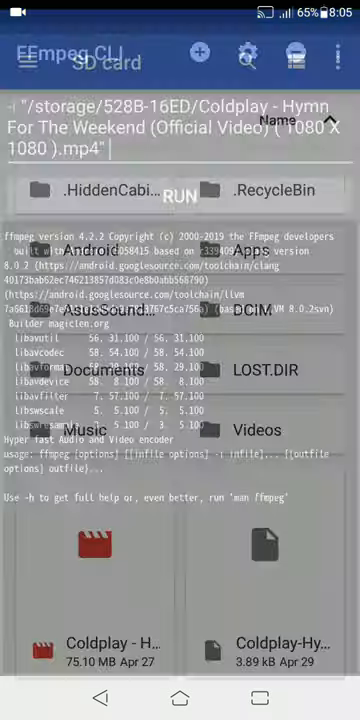
pyautogui.click(180, 145)
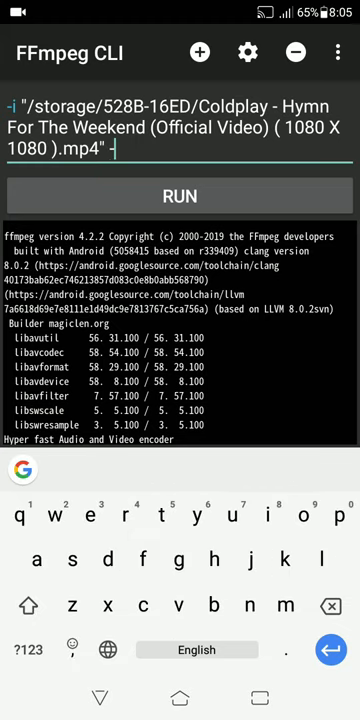
pyautogui.write('-i')
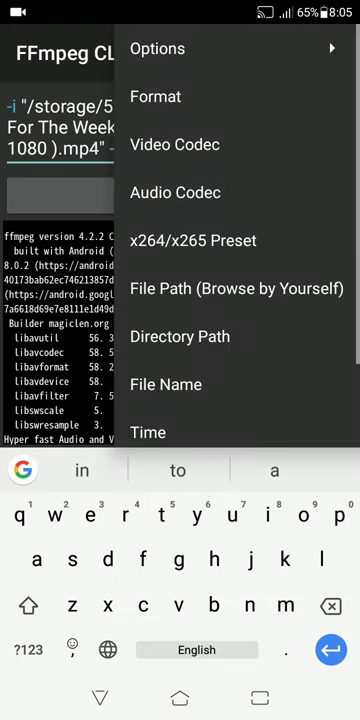
# Step: Add the Coldplay subtitle .srt path as the second input, followed by -c copy
pyautogui.click(234, 288)
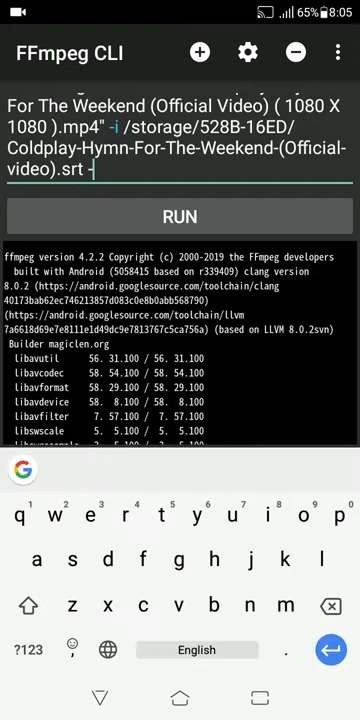
pyautogui.write('c co')
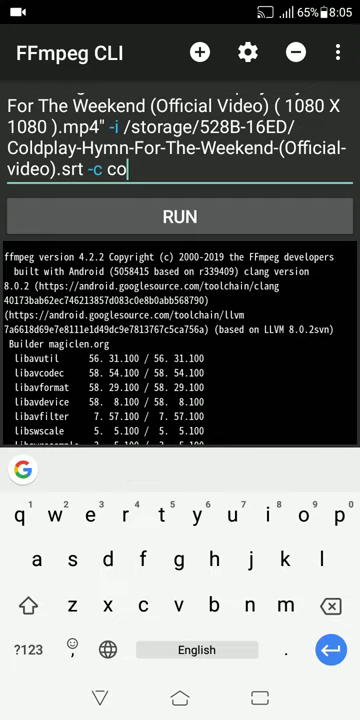
pyautogui.write('py')
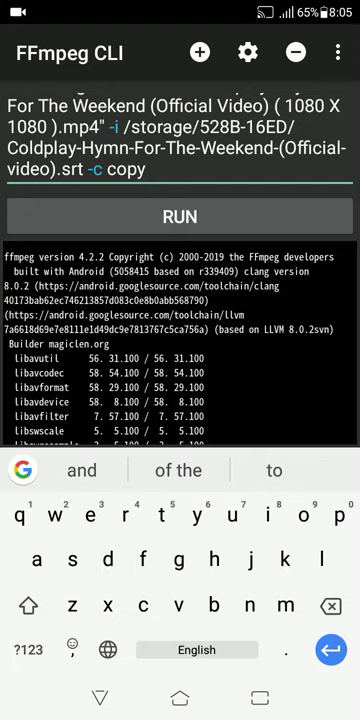
# Step: Set the subtitle codec to srt with -c:s srt
pyautogui.write('-c:')
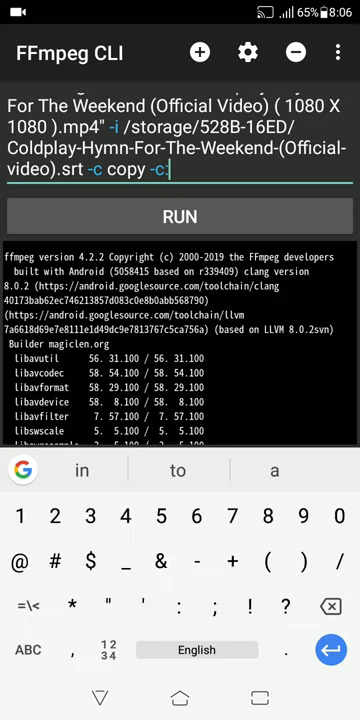
pyautogui.write('s')
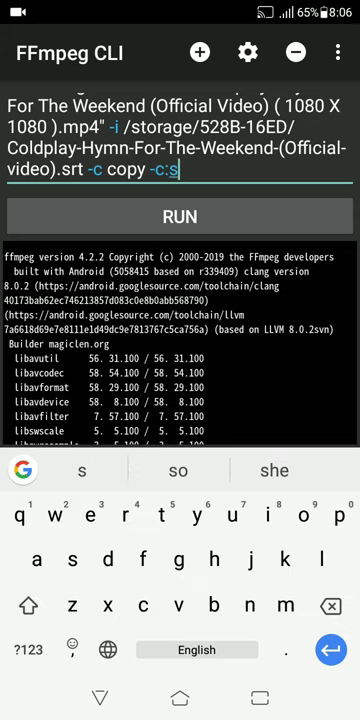
pyautogui.write('s')
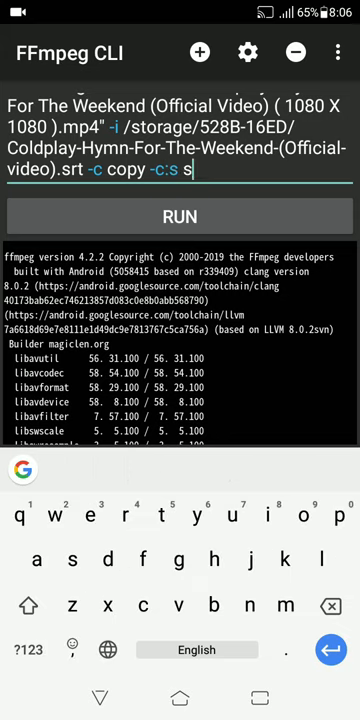
pyautogui.write('rt')
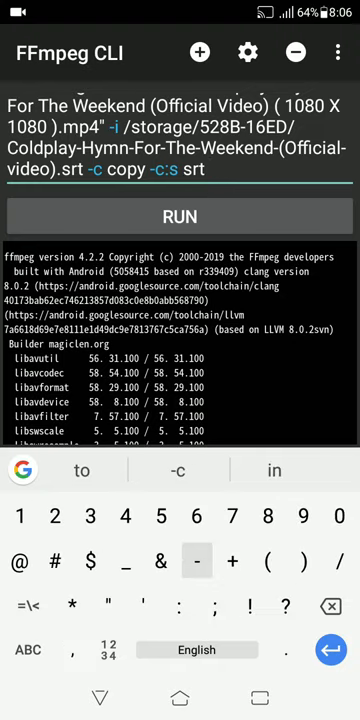
# Step: Add -metadata:s:s:0 language=eng to tag the subtitle stream as English
pyautogui.write('-metadata')
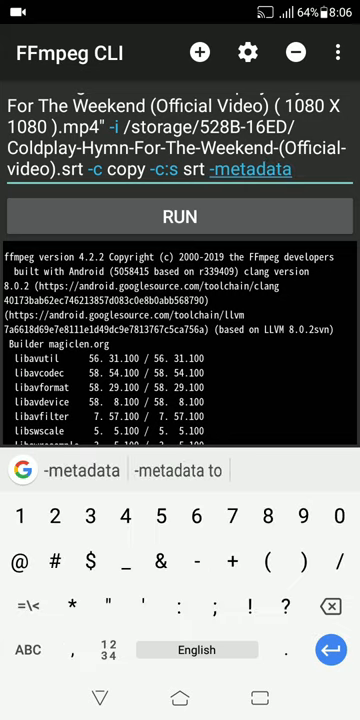
pyautogui.write('s:s')
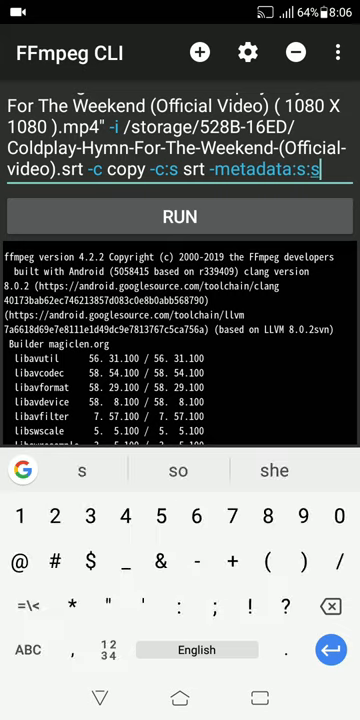
pyautogui.write(':0')
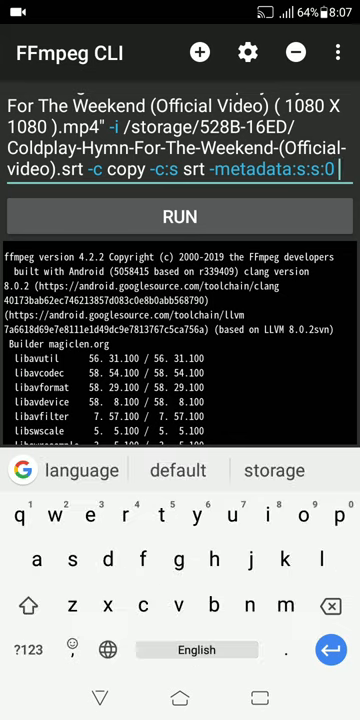
pyautogui.write('language')
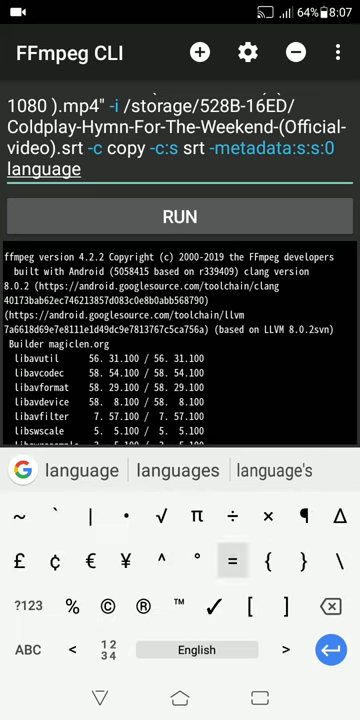
pyautogui.write('=eng')
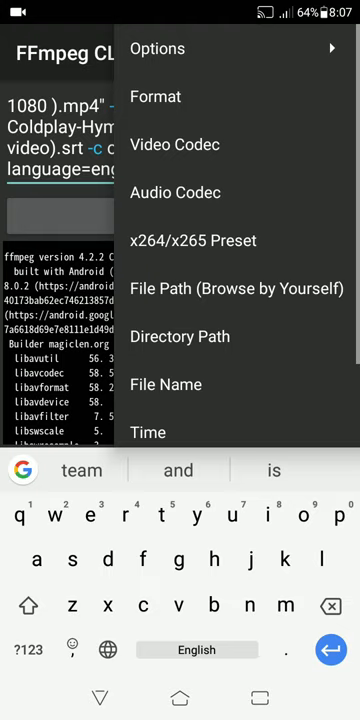
# Step: Append the output path /storage/emulated/0/Download/output.mkv via the File Name option
pyautogui.click(180, 336)
pyautogui.write('output.mk')
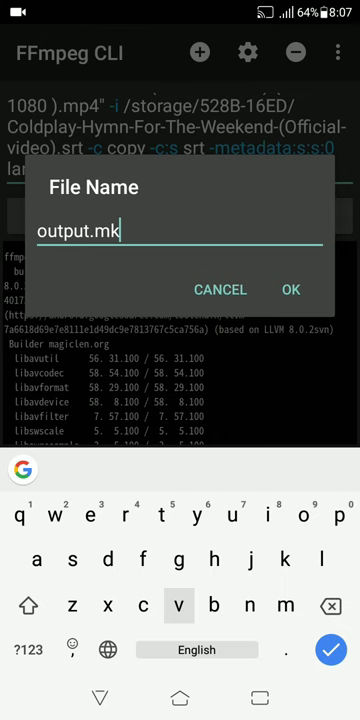
pyautogui.click(291, 290)
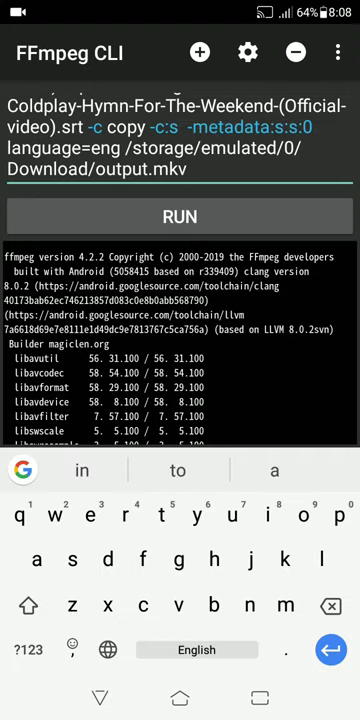
# Step: Re-enter srt as the subtitle codec and change the output extension from mp4 to mkv
pyautogui.write('mov')
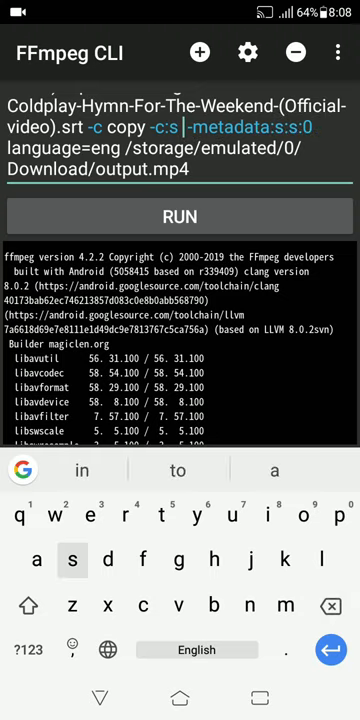
pyautogui.write('srt')
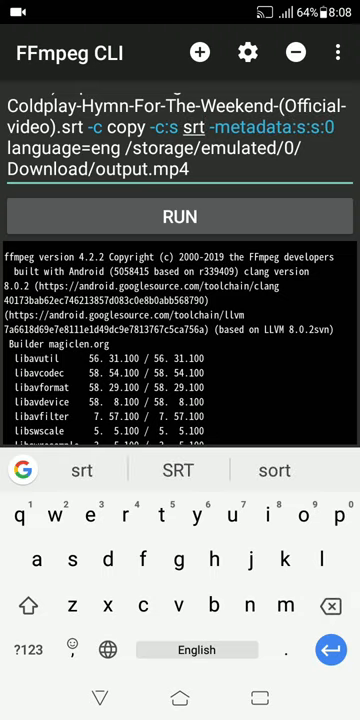
pyautogui.press('Backspace')
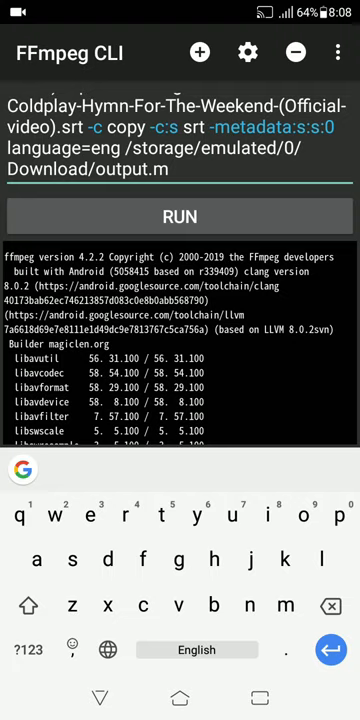
pyautogui.write('kv')
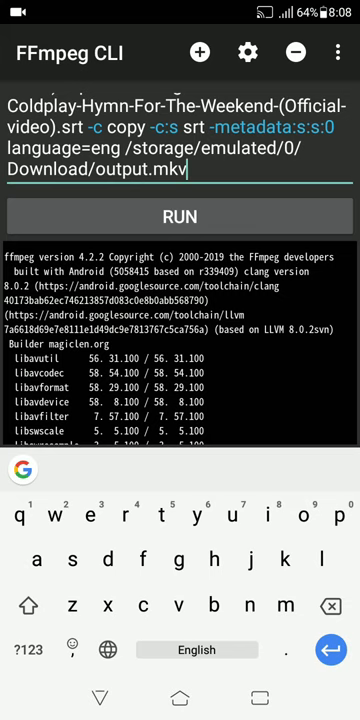
# Step: Run the muxing command into output.mkv and leave the app once it finishes
pyautogui.click(180, 216)
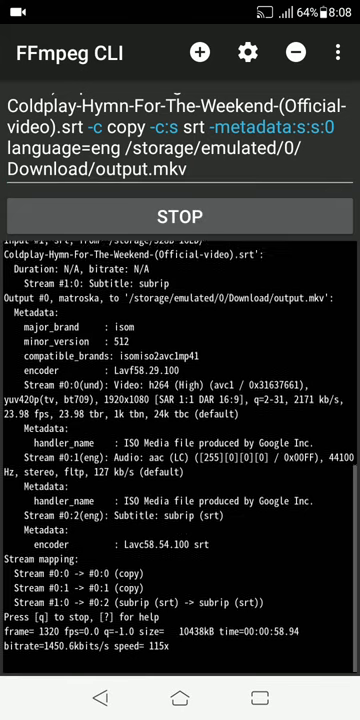
pyautogui.scroll(-3)
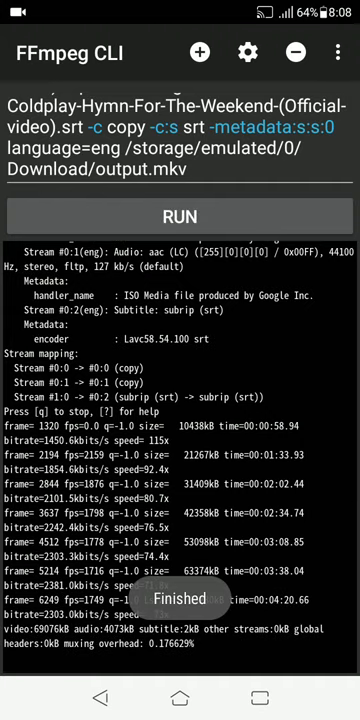
pyautogui.press('HOME')
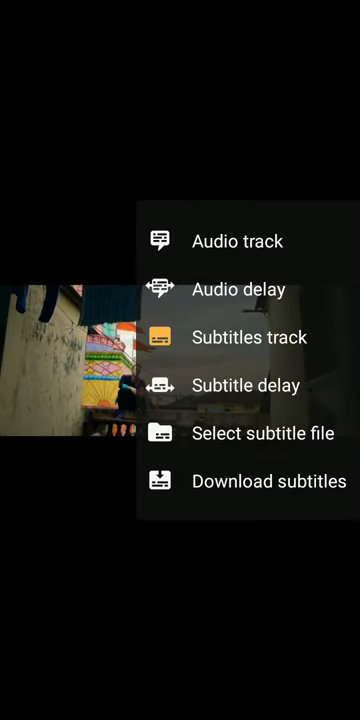
# Step: Dismiss the video player's subtitle track options and head back to FFmpeg CLI
pyautogui.press('HOME')
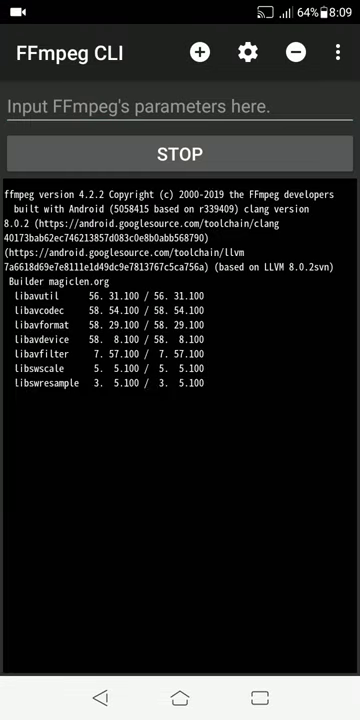
# Step: Load the saved srt, language=eng output.mkv command from History into the parameters field
pyautogui.click(180, 153)
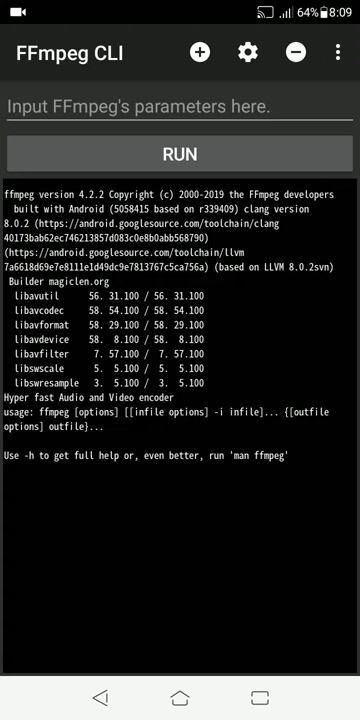
pyautogui.click(337, 52)
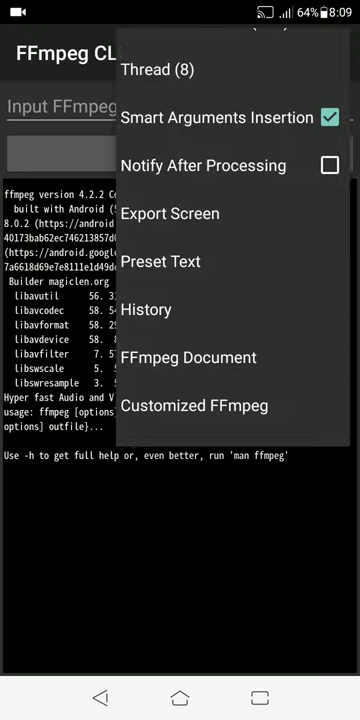
pyautogui.click(146, 309)
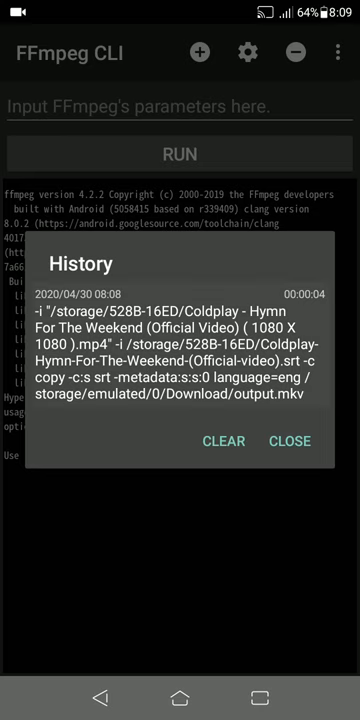
pyautogui.click(289, 440)
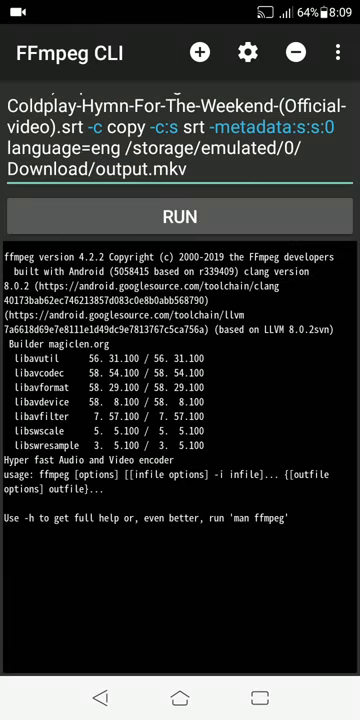
# Step: Insert -disposition:s:s:0 default after language=eng to mark the subtitle stream default
pyautogui.click(115, 170)
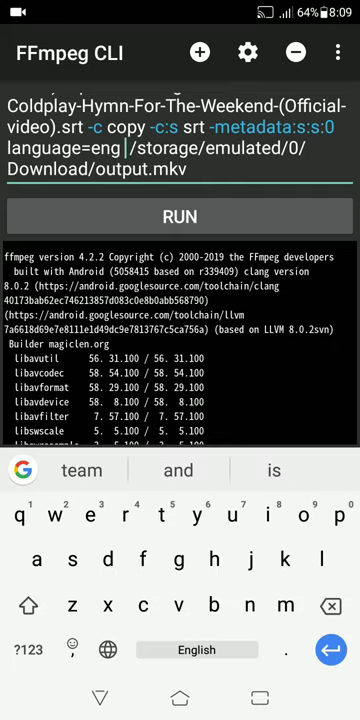
pyautogui.click(27, 649)
pyautogui.write('-d')
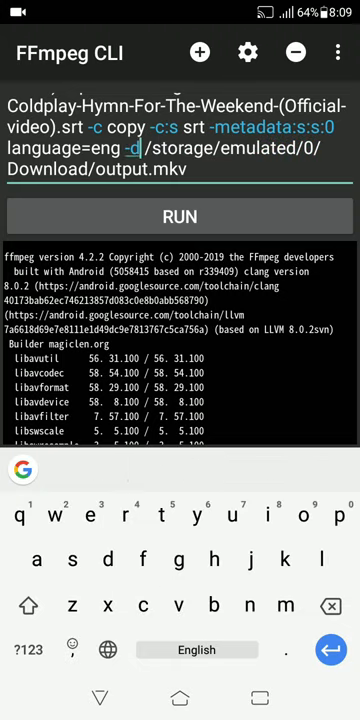
pyautogui.write('ispo')
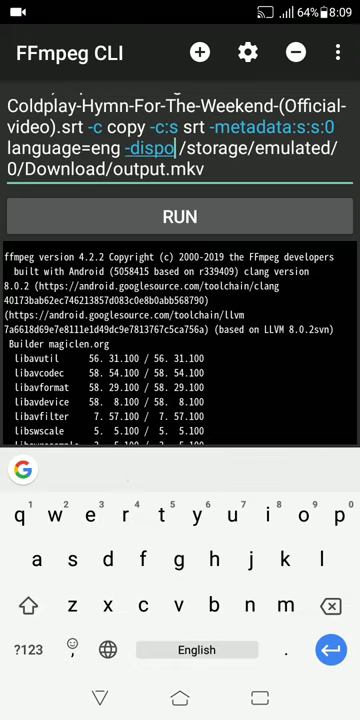
pyautogui.write('tio')
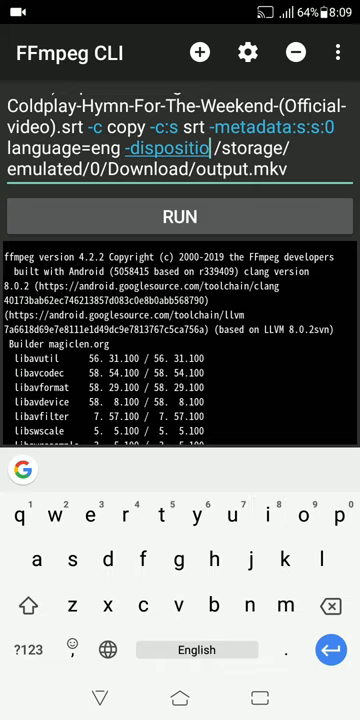
pyautogui.click(27, 650)
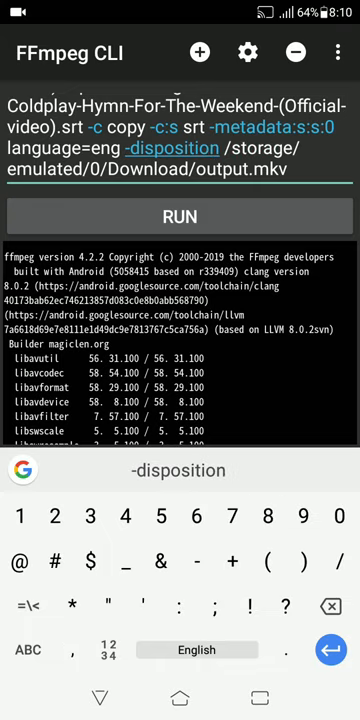
pyautogui.write(':s:s:0 default')
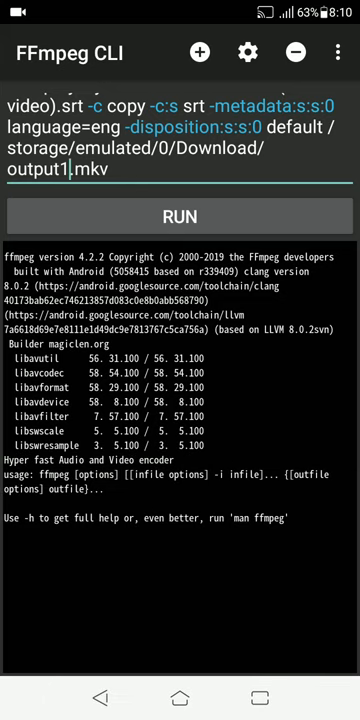
# Step: Run the mux to output1.mkv, then open File Manager to find the outputs
pyautogui.click(180, 216)
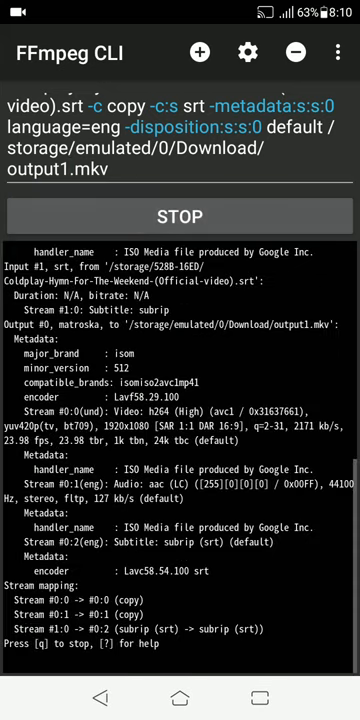
pyautogui.scroll(-3)
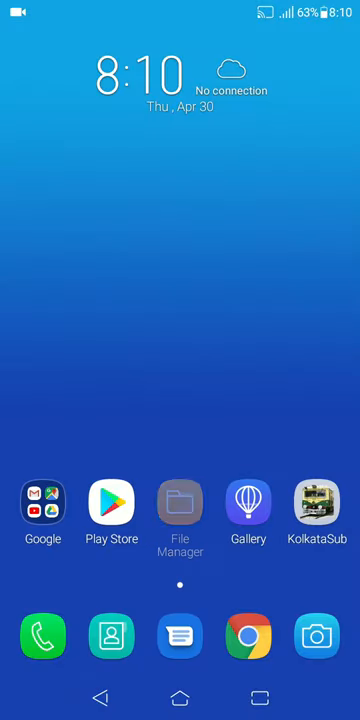
pyautogui.click(179, 502)
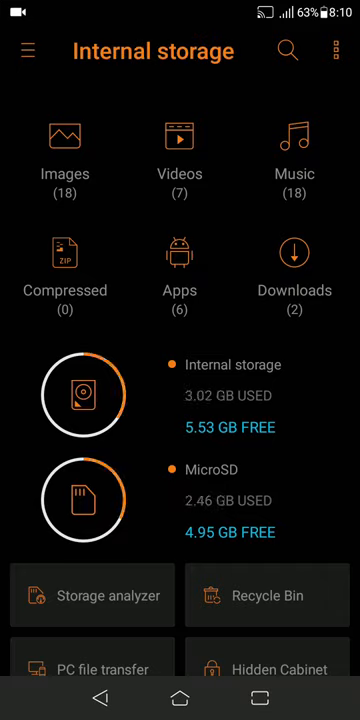